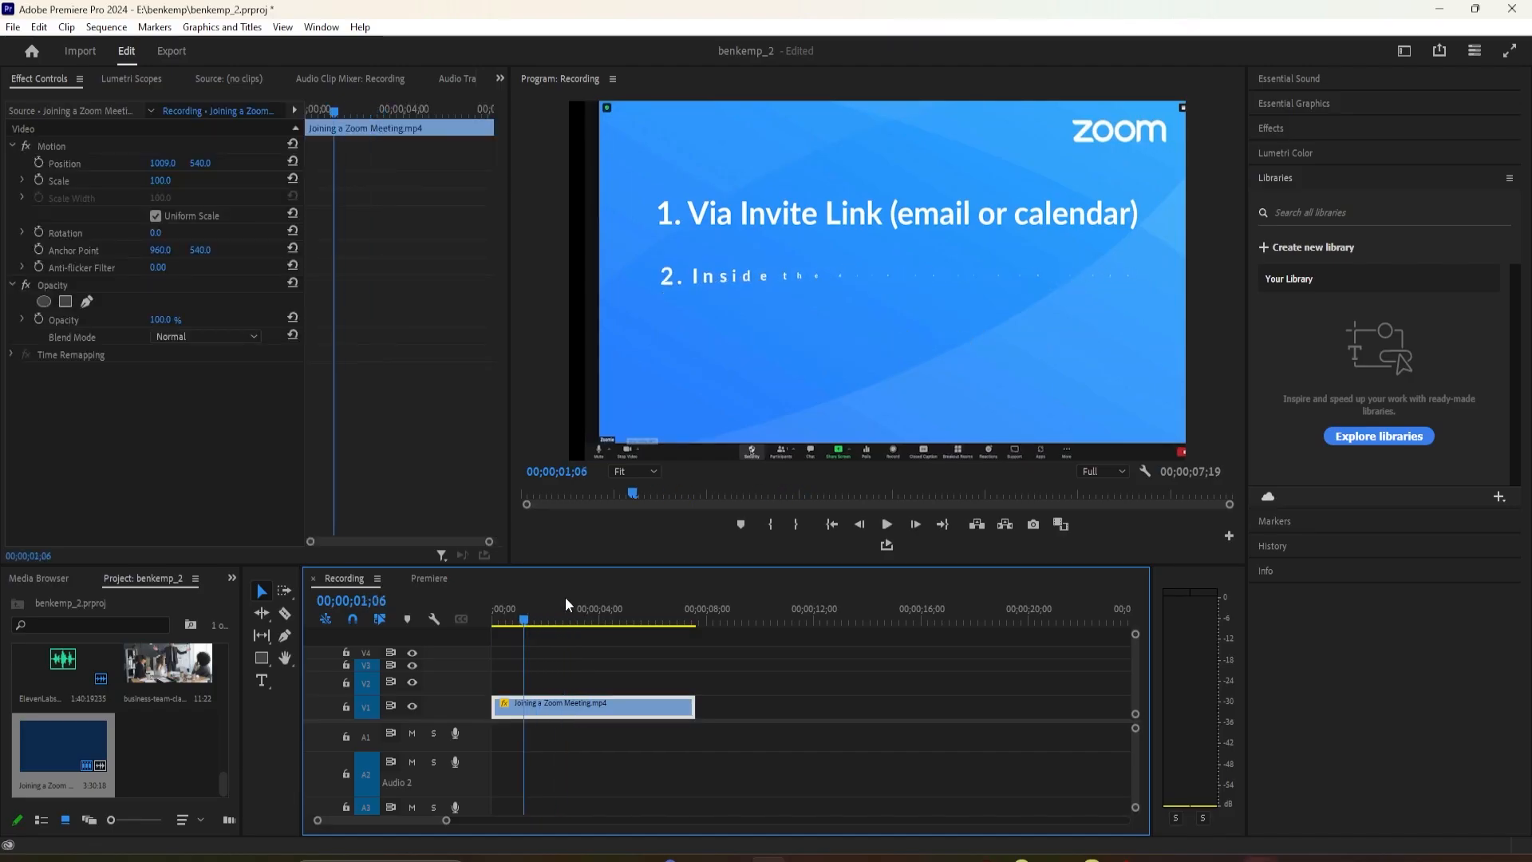
{"action": "mouse_move", "coordinate": [604, 558]}
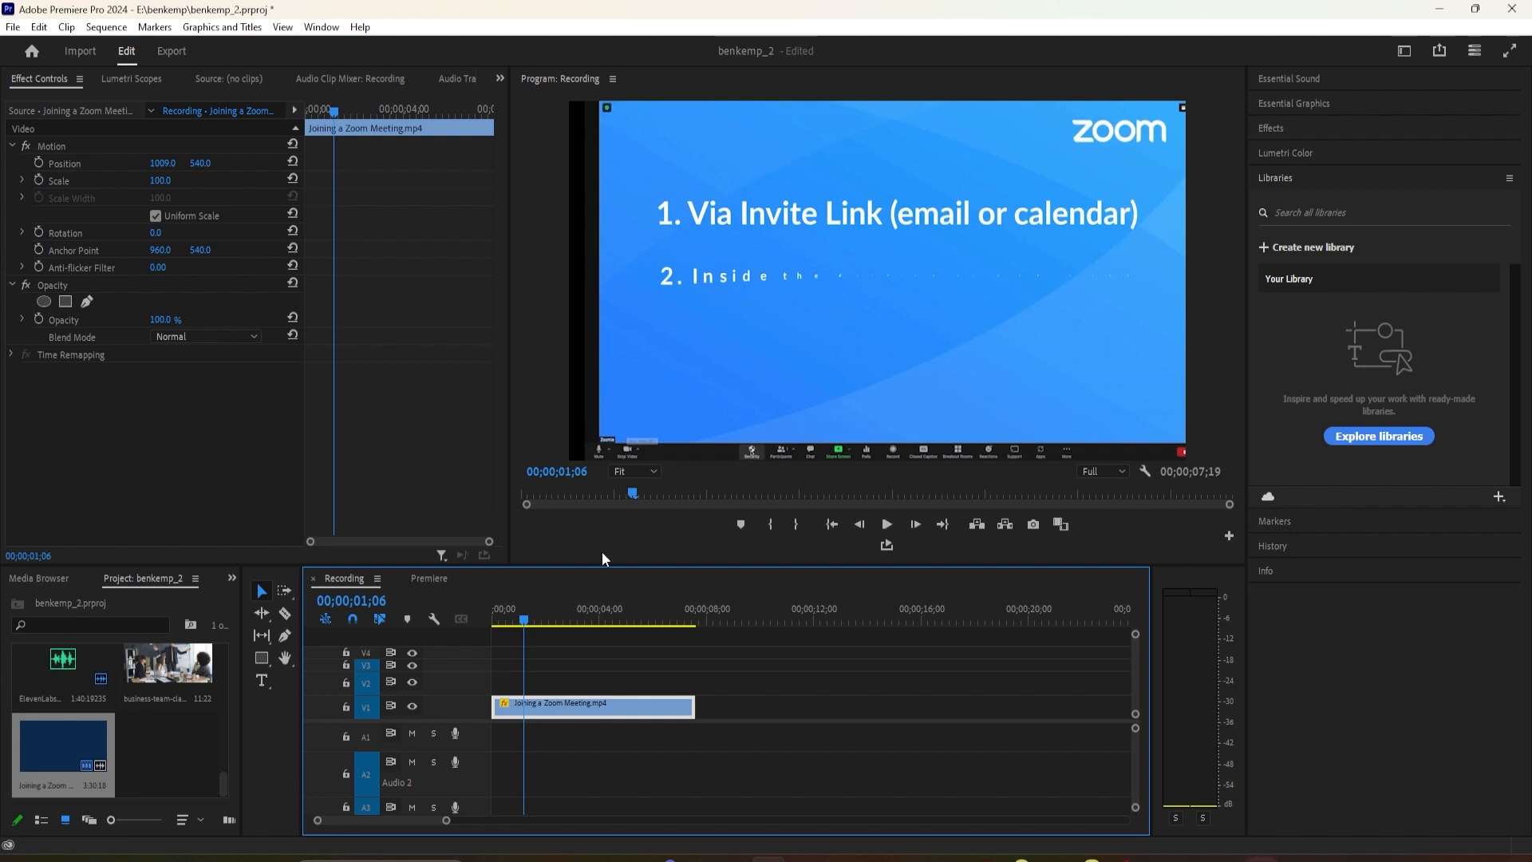
Step: Scrub to about 00;00;01;25 where both bullets show, and collapse the Libraries panel
{"action": "left_click", "coordinate": [540, 624]}
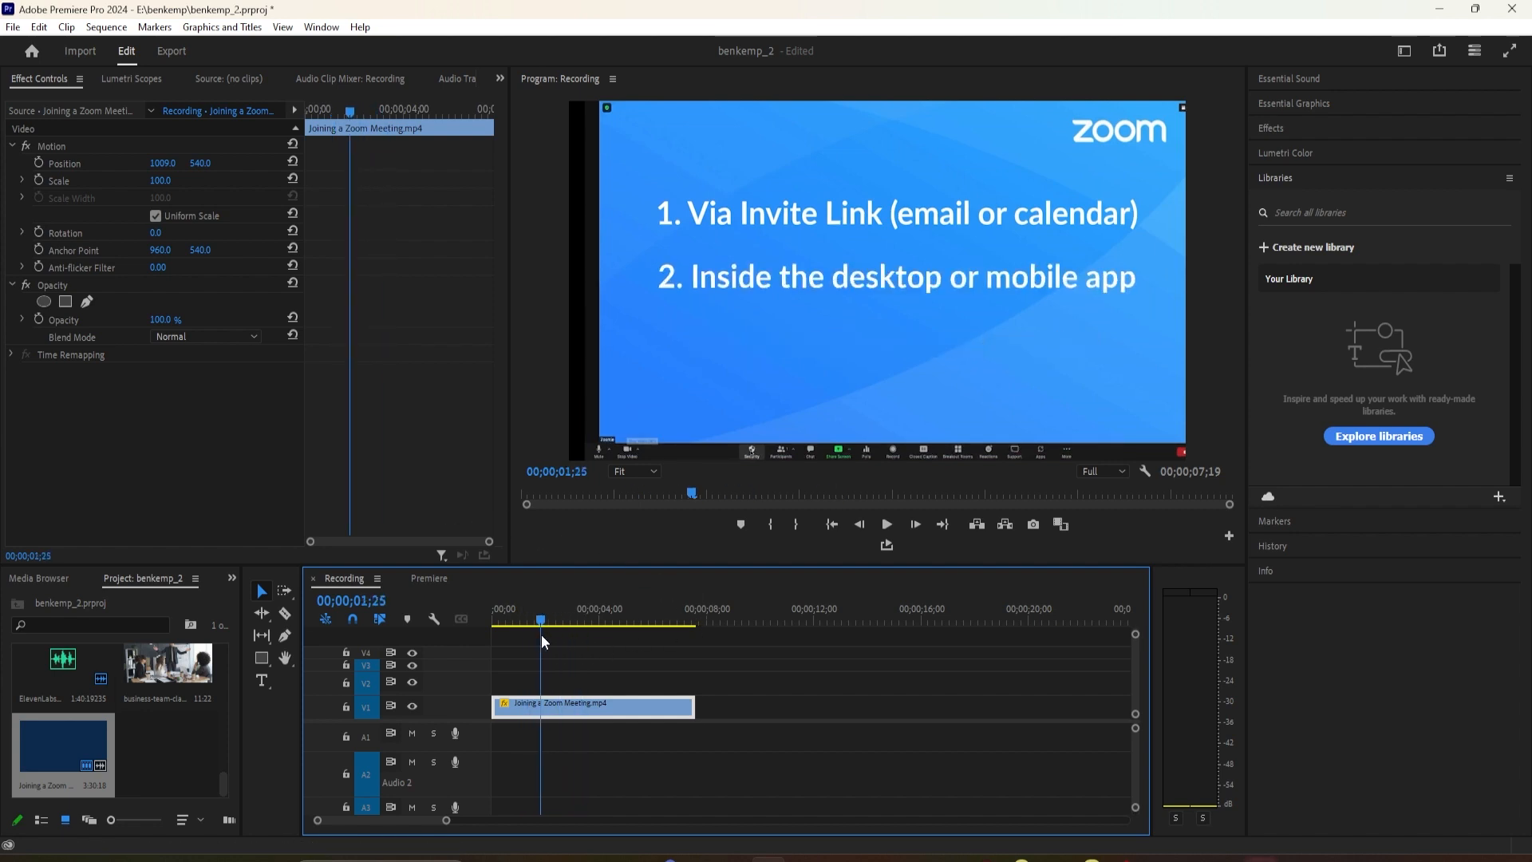
{"action": "mouse_move", "coordinate": [1276, 89]}
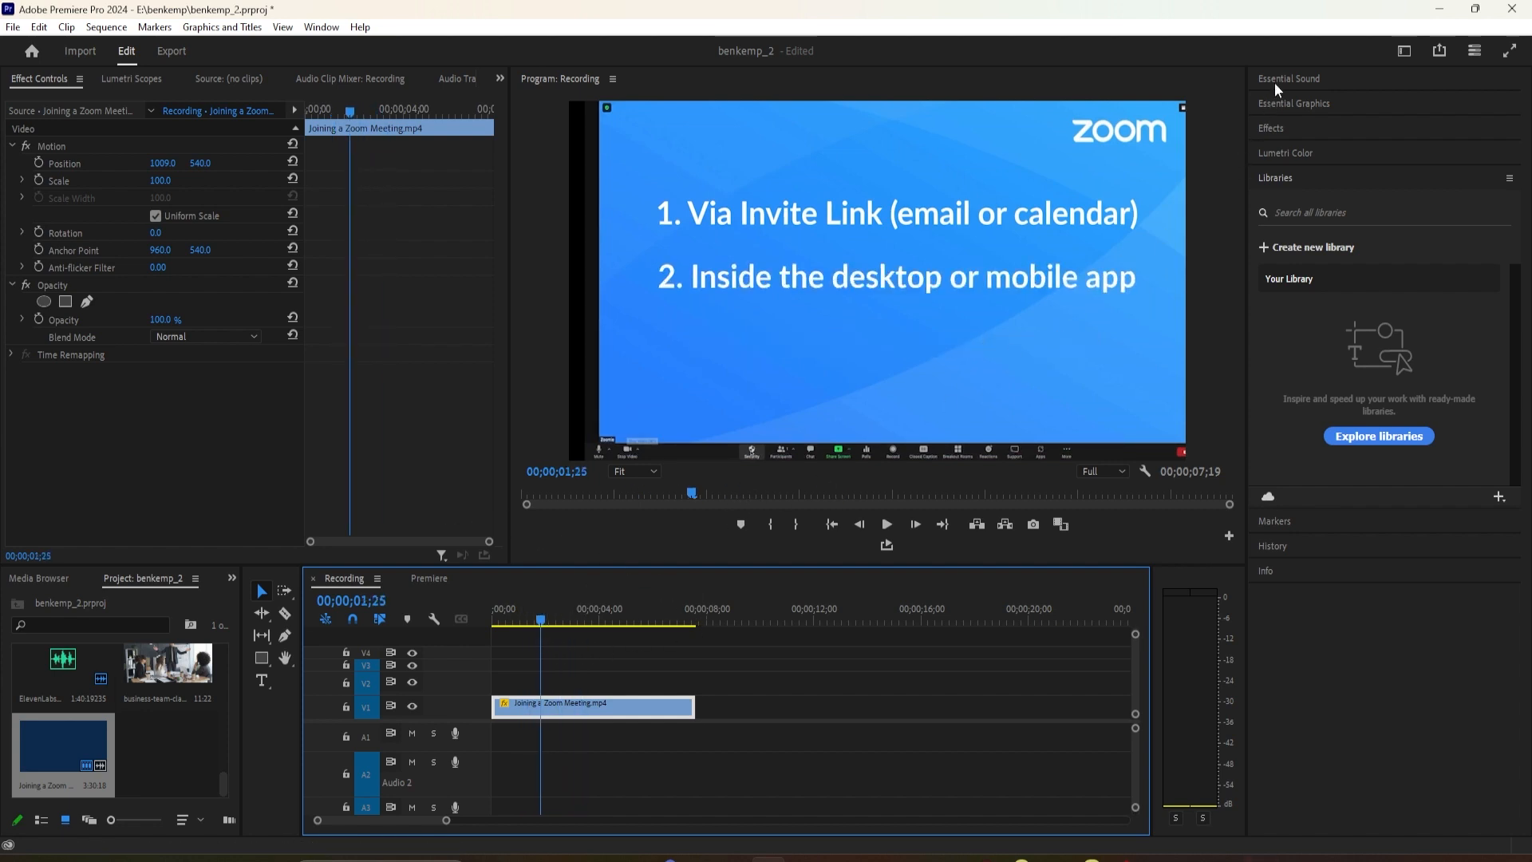
{"action": "left_click", "coordinate": [1289, 78]}
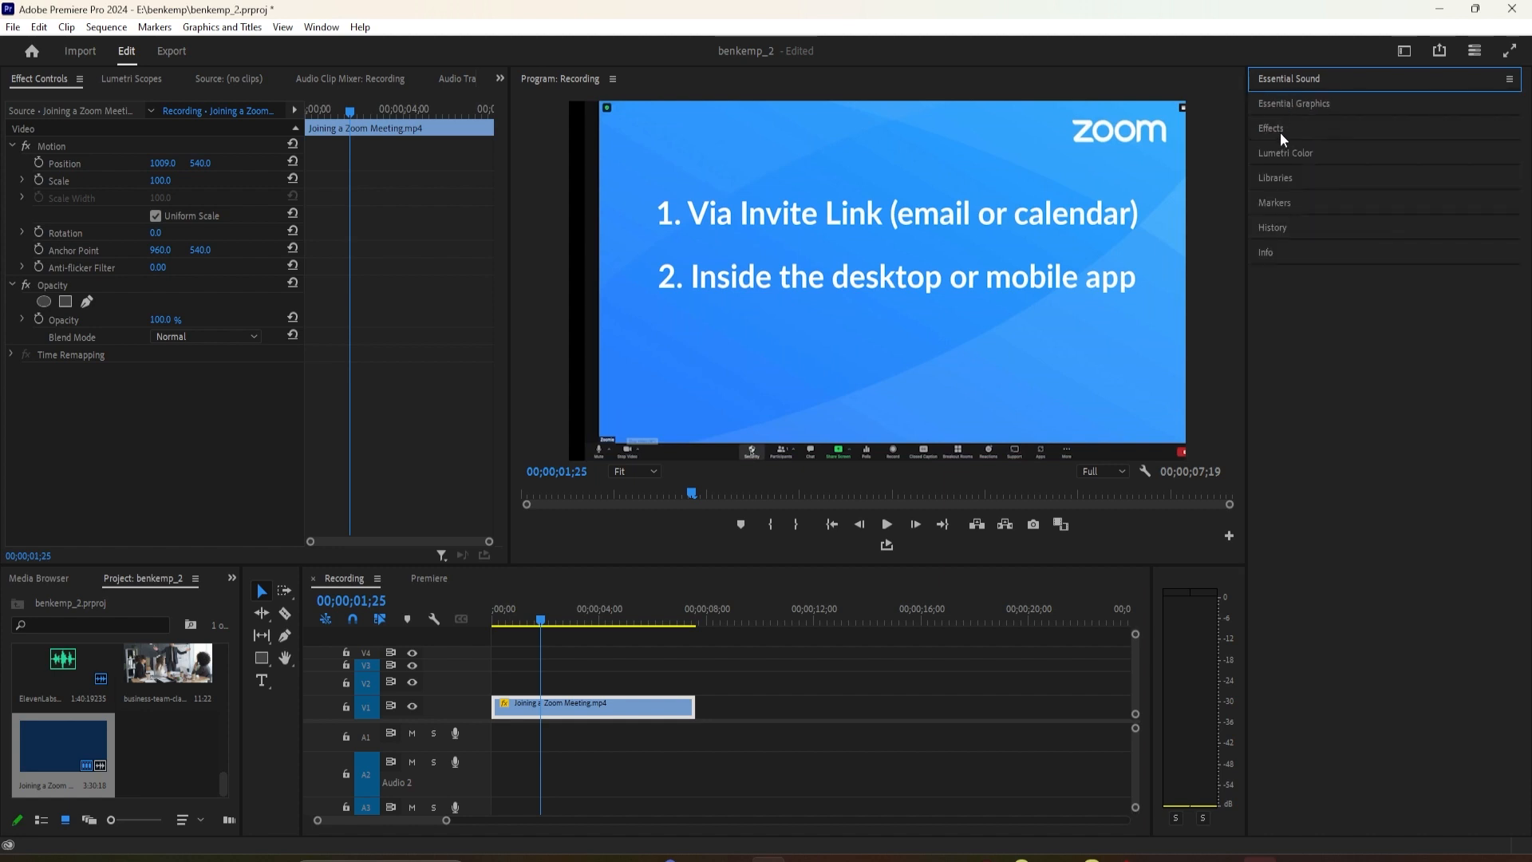
Step: Open the Effects panel listing effect and transition categories
{"action": "left_click", "coordinate": [1271, 128]}
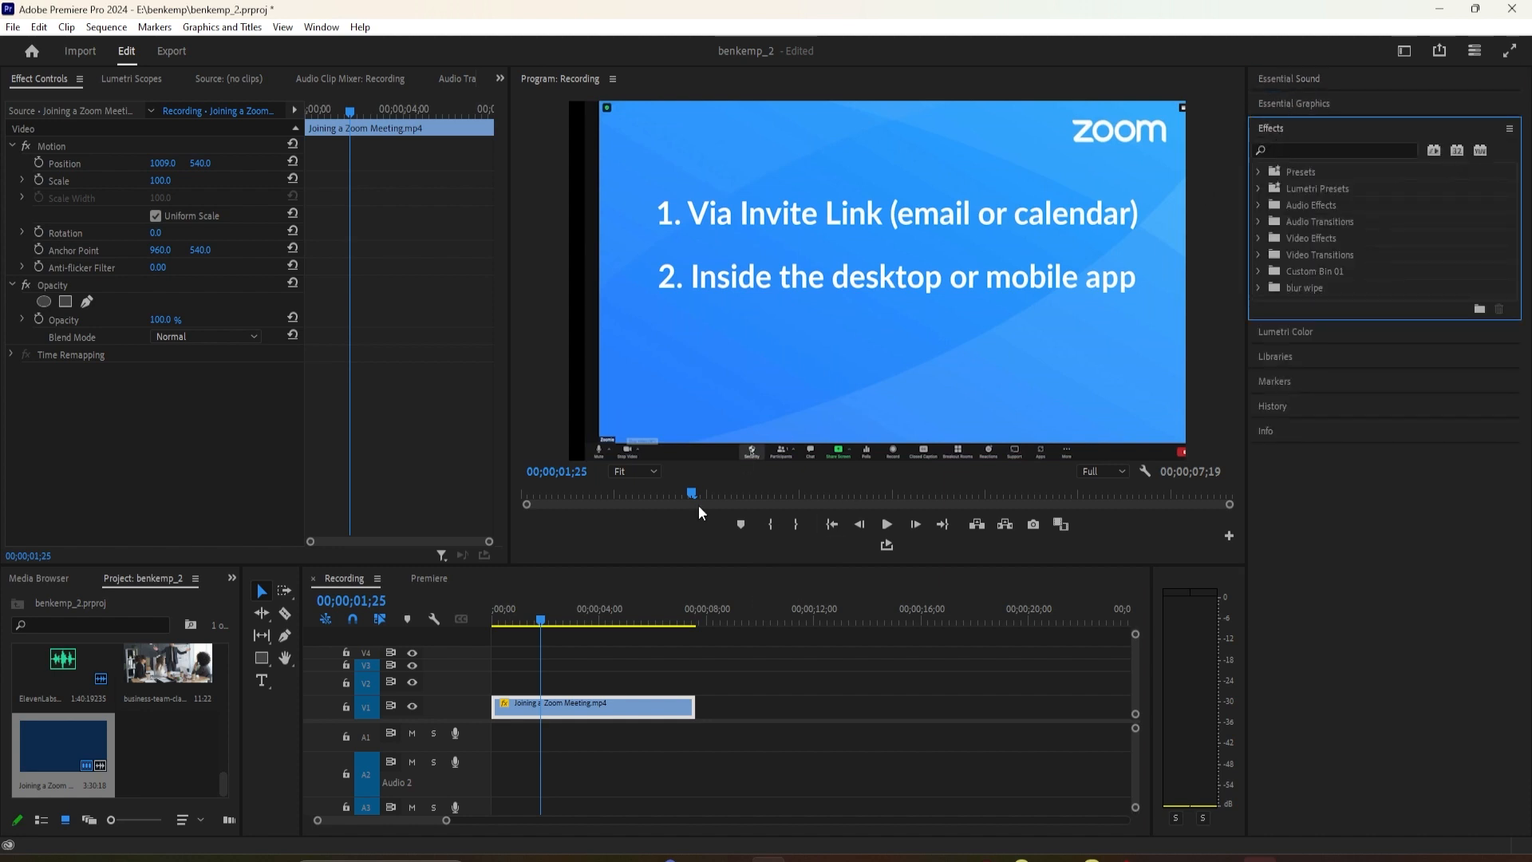
{"action": "mouse_move", "coordinate": [542, 601]}
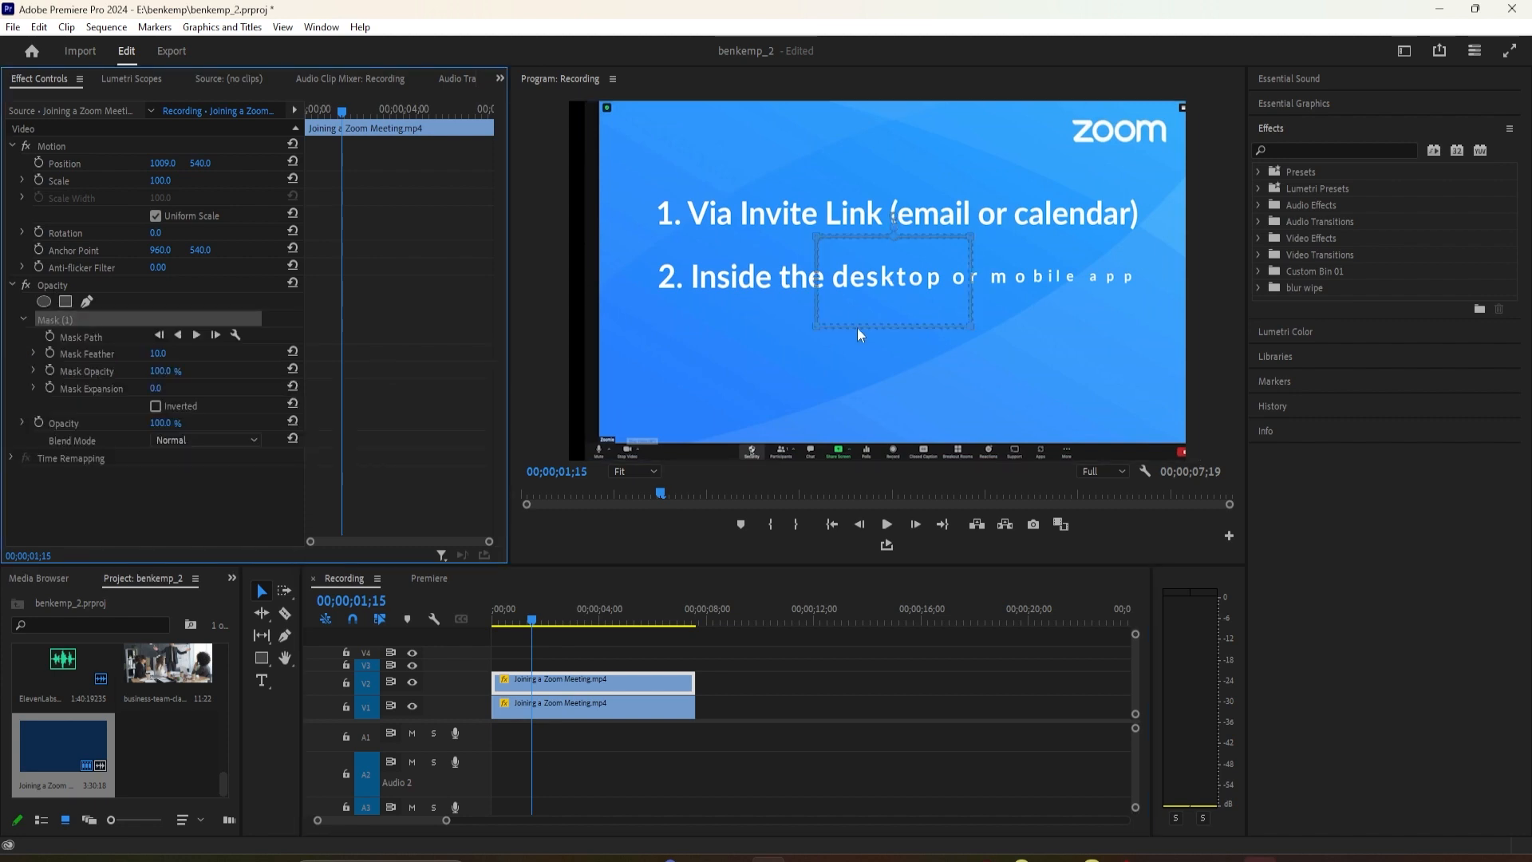
Step: Drag the rectangular mask onto the Zoom logo at the slide's upper right
{"action": "left_click_drag", "start_coordinate": [891, 282], "coordinate": [1115, 144]}
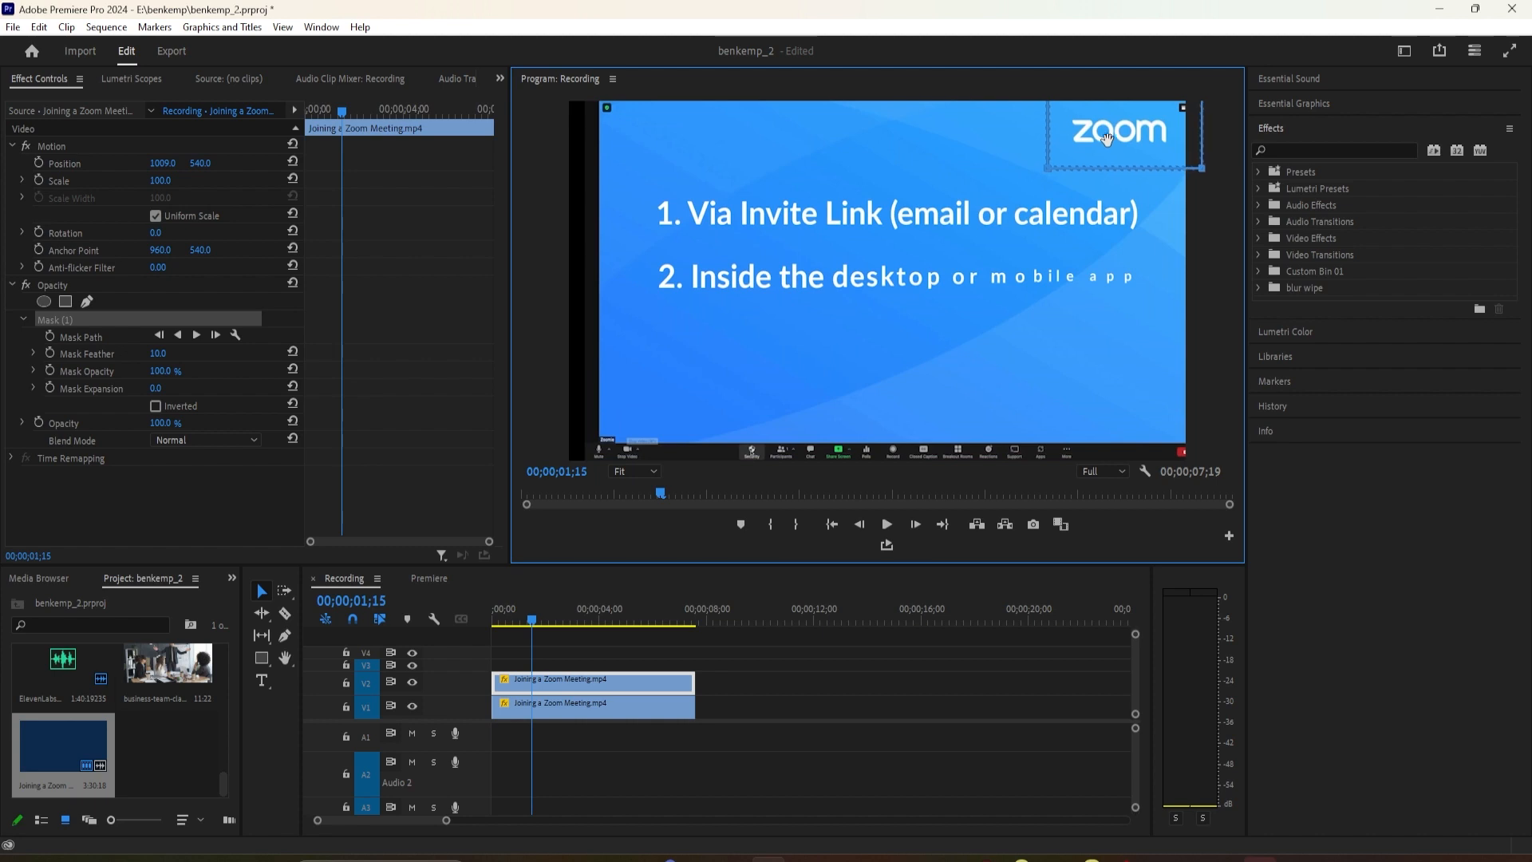
{"action": "mouse_move", "coordinate": [474, 584]}
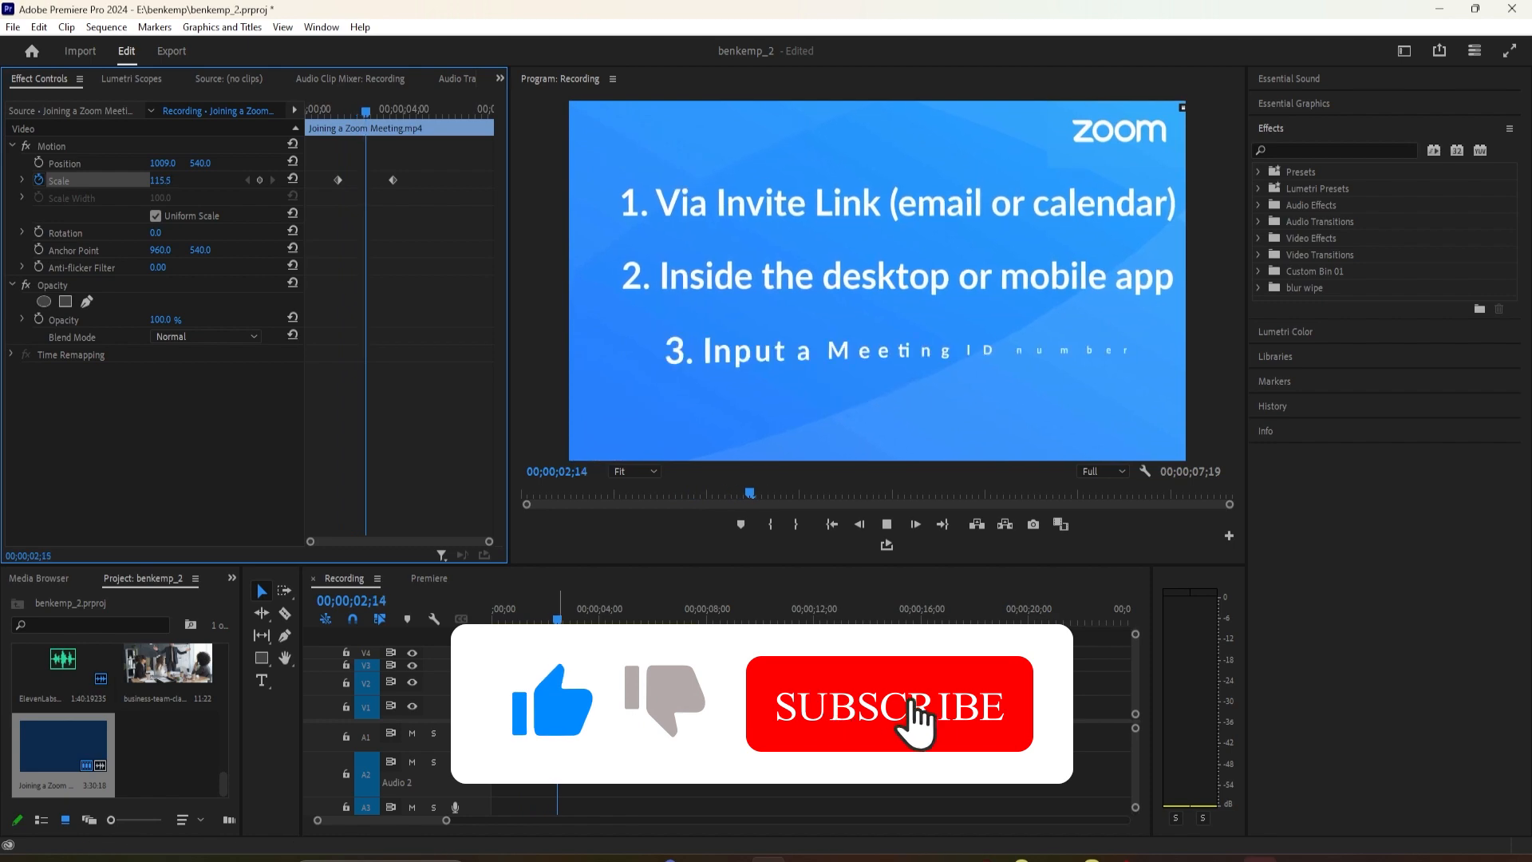
Step: Stop playback after previewing the zoom-in to about 121% scale
{"action": "left_click", "coordinate": [890, 707]}
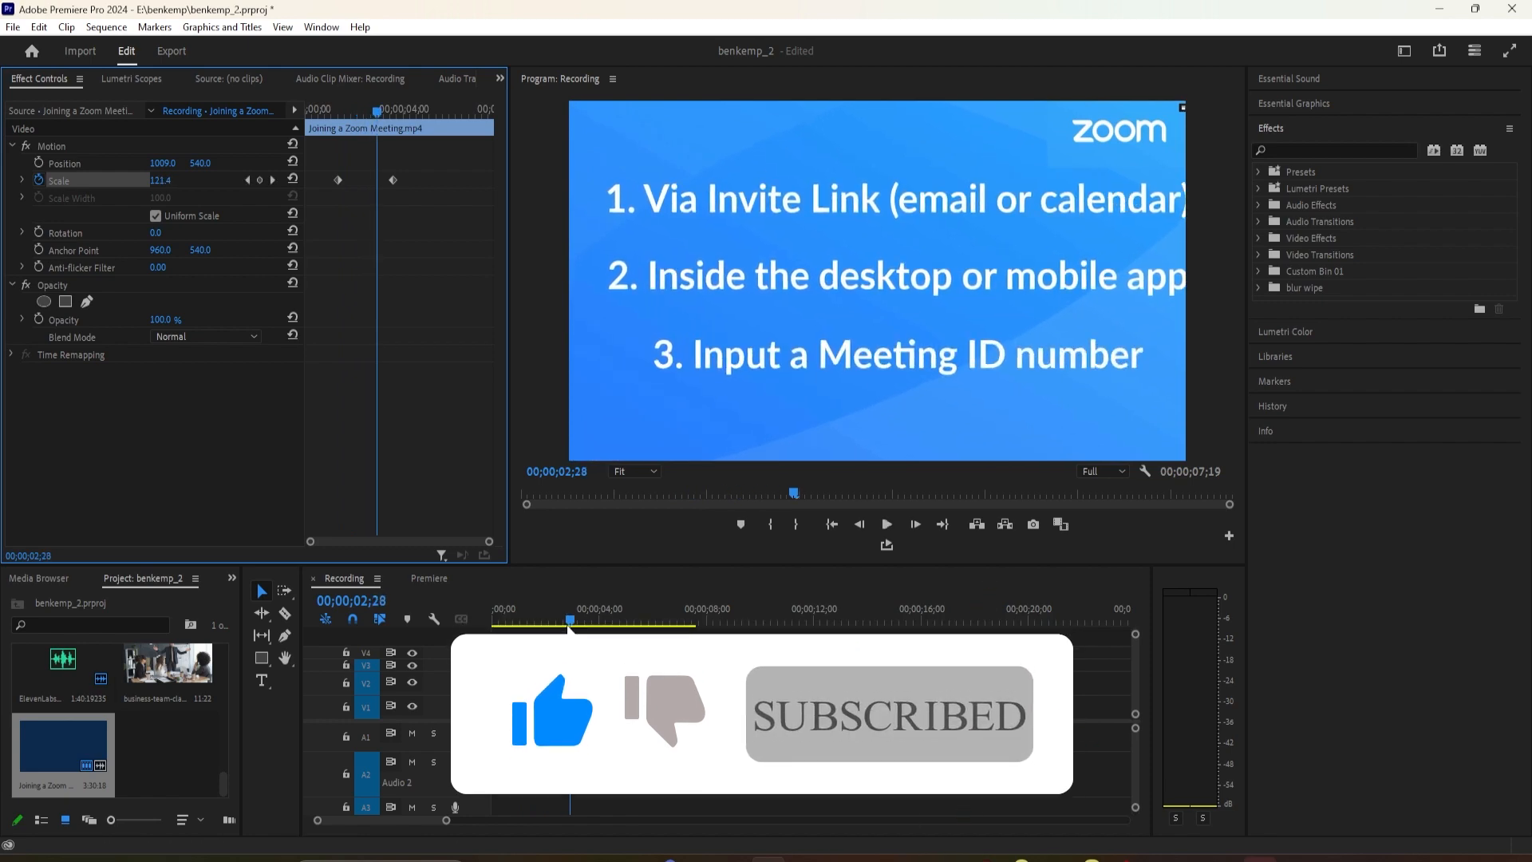